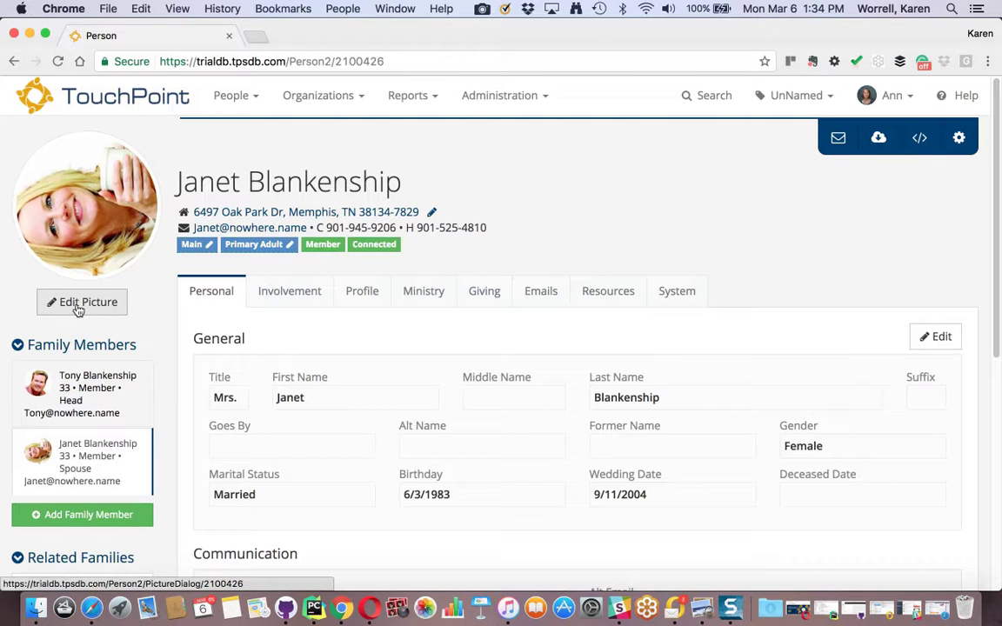
pyautogui.click(82, 302)
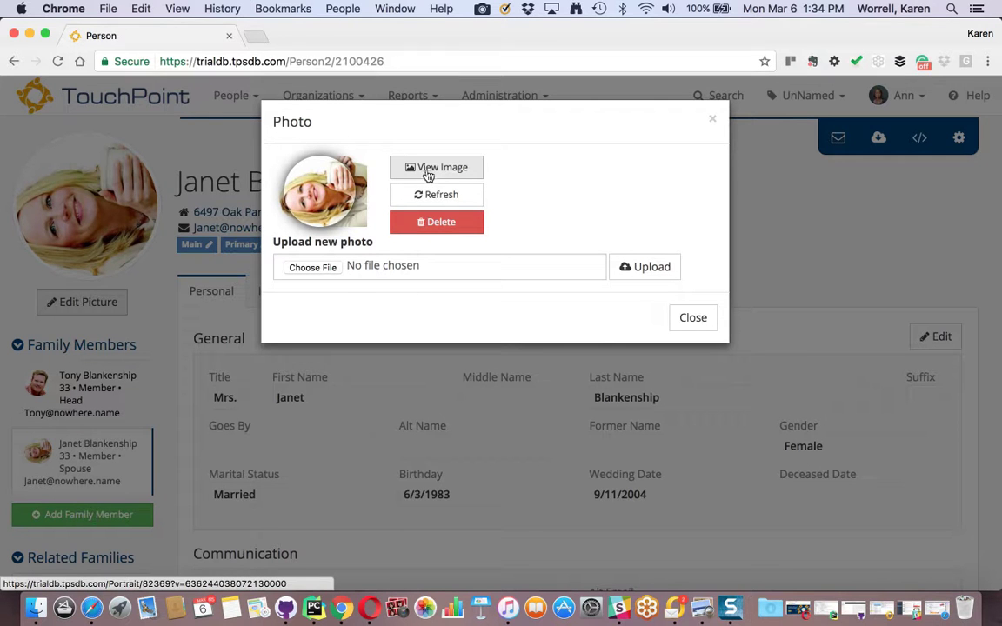
pyautogui.moveTo(449, 167)
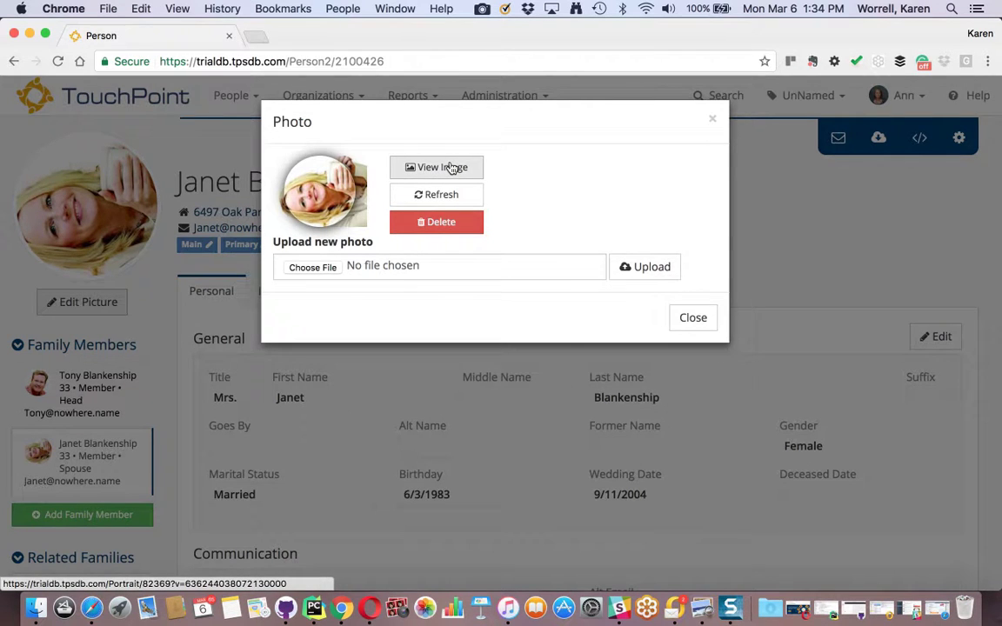
# View the full-size photo and save it to Downloads as 82369.jpeg.
pyautogui.click(436, 167)
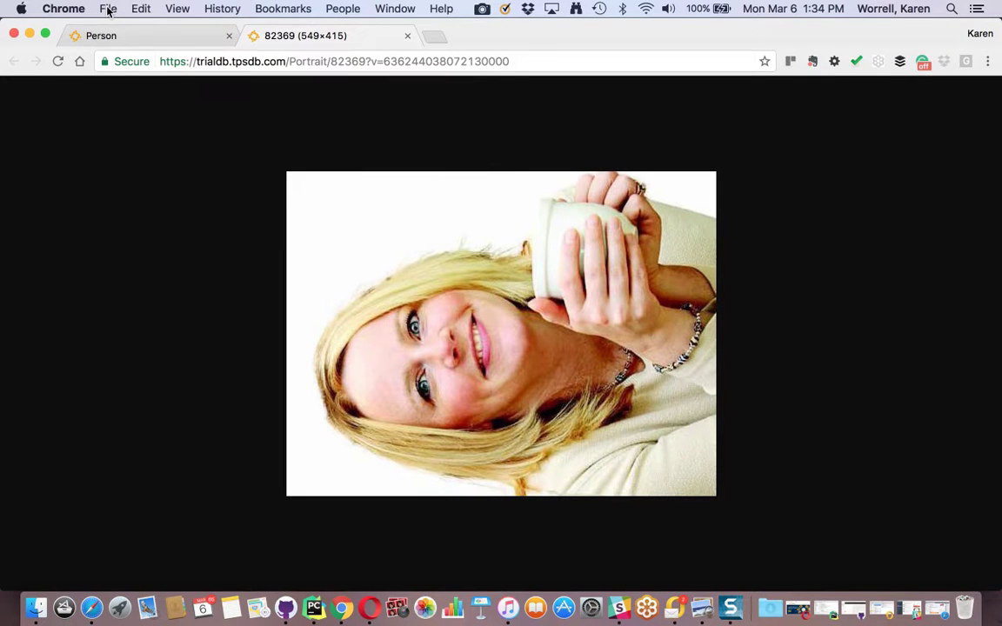
pyautogui.click(108, 8)
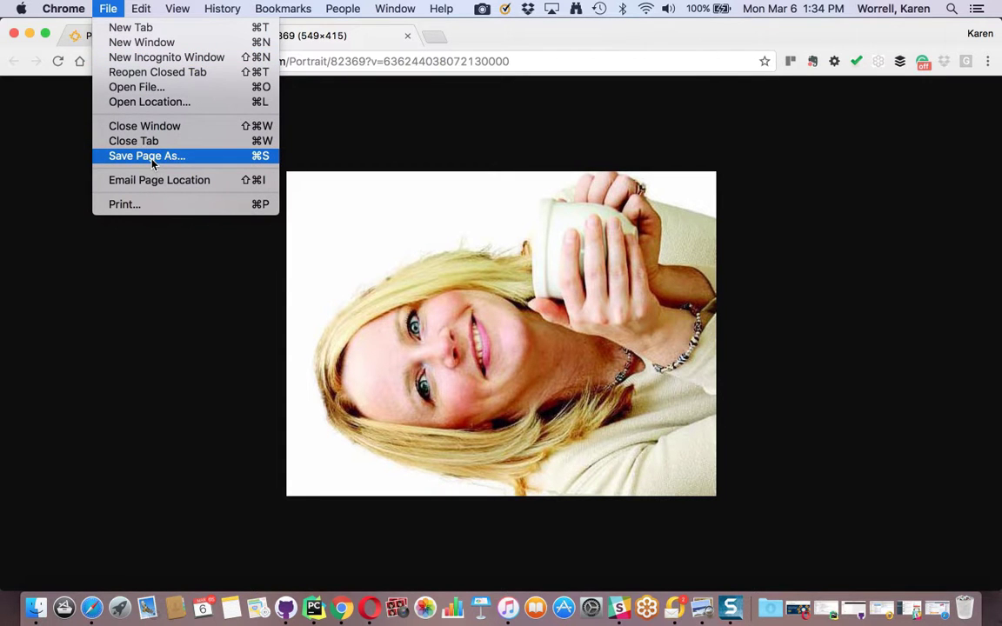
pyautogui.click(147, 156)
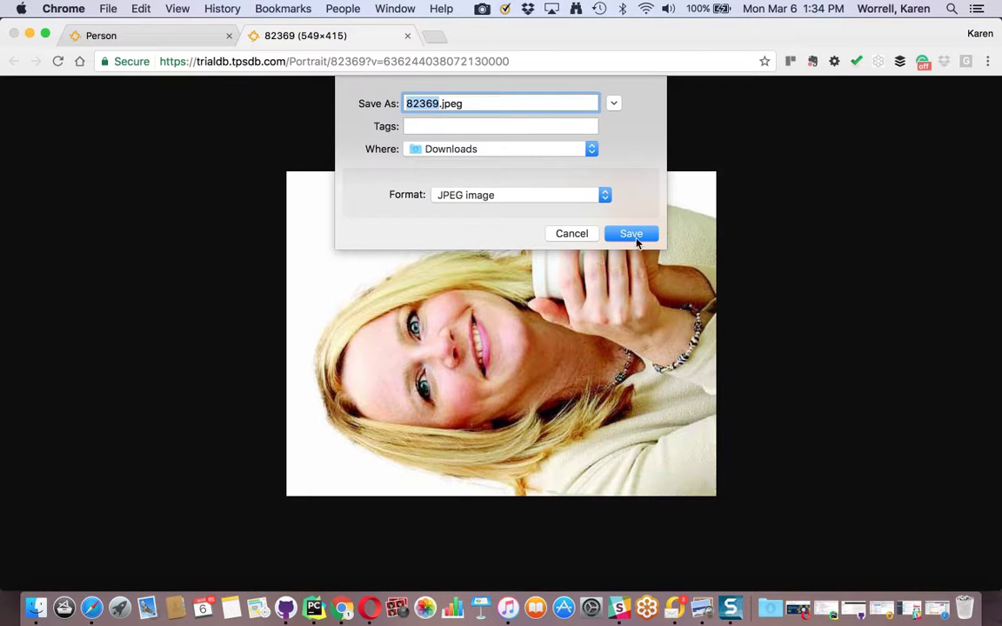
pyautogui.click(631, 233)
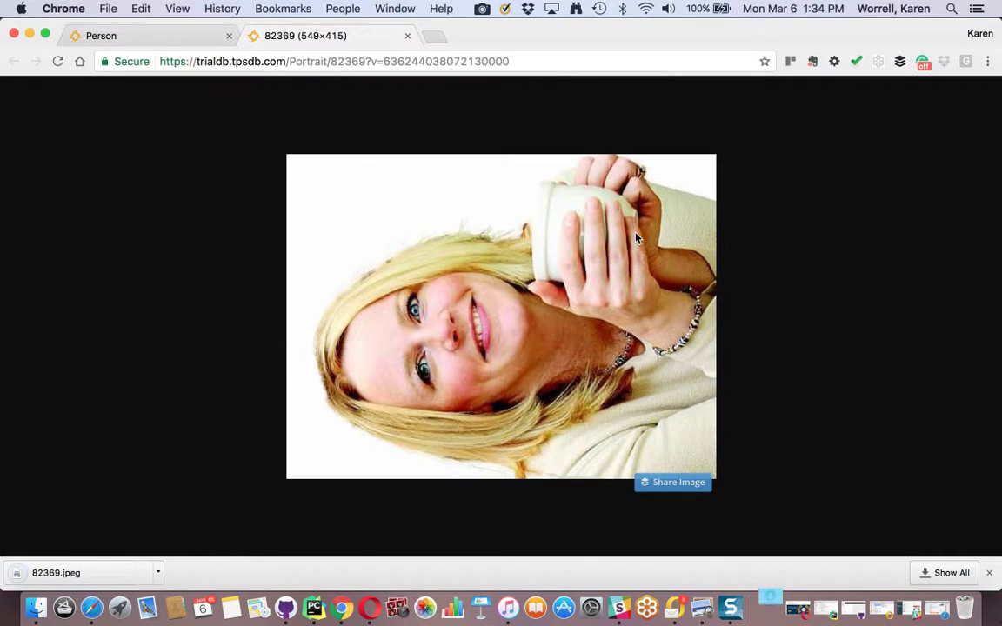
pyautogui.moveTo(174, 296)
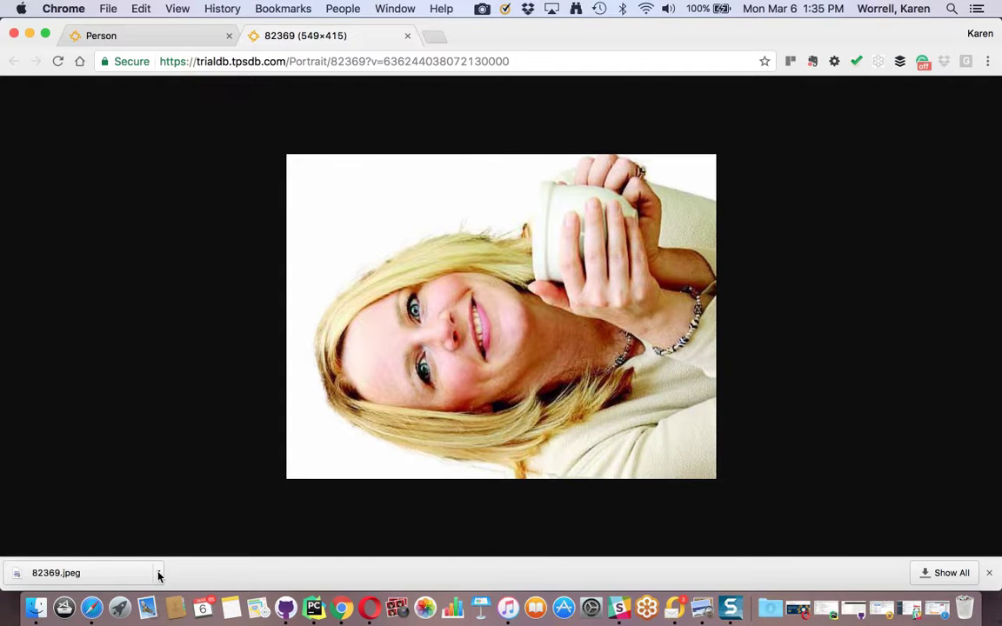
# Open 82369.jpeg from Chrome's downloads bar in Preview.
pyautogui.click(159, 572)
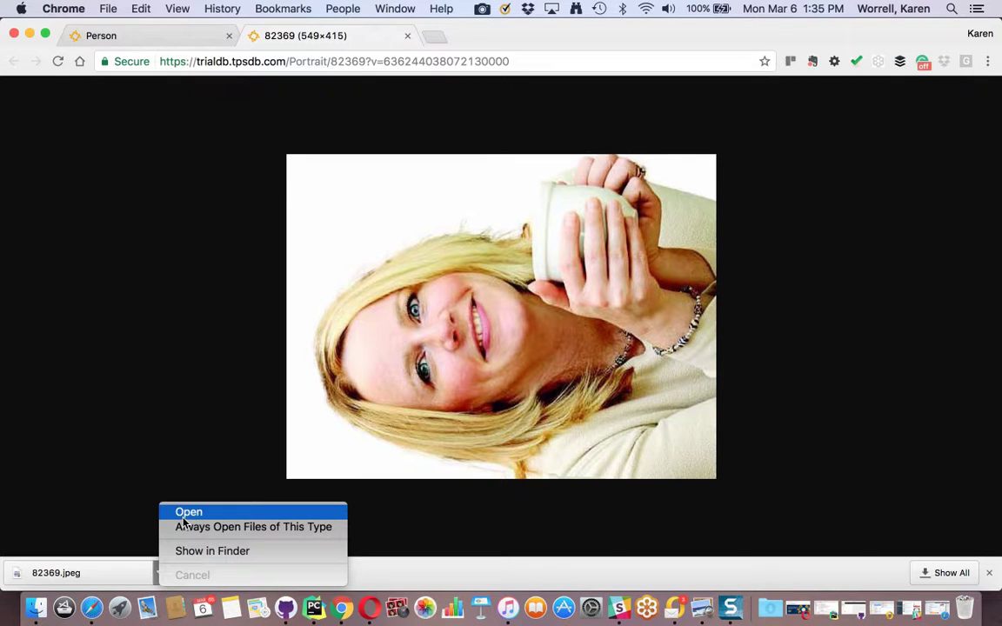
pyautogui.click(189, 511)
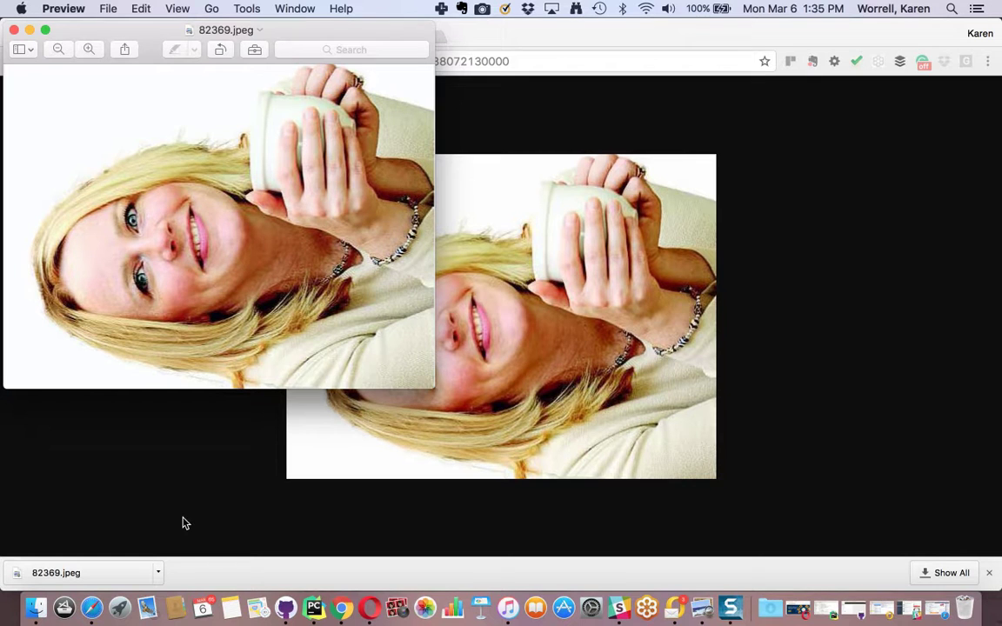
pyautogui.moveTo(157, 274)
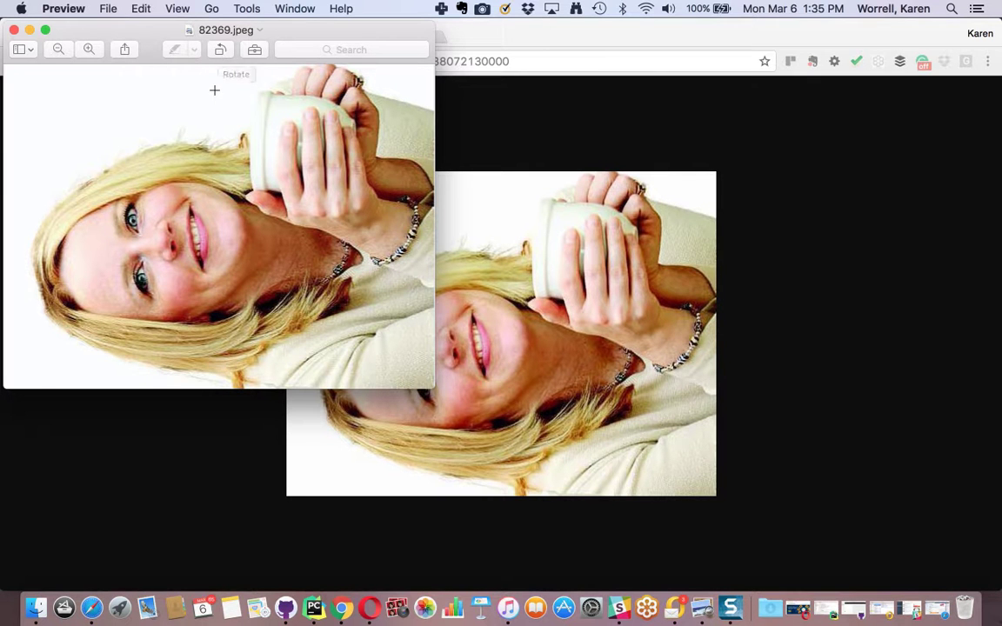
# Rotate the portrait twice in Preview until upright, checking the Tools menu's rotate options.
pyautogui.click(221, 49)
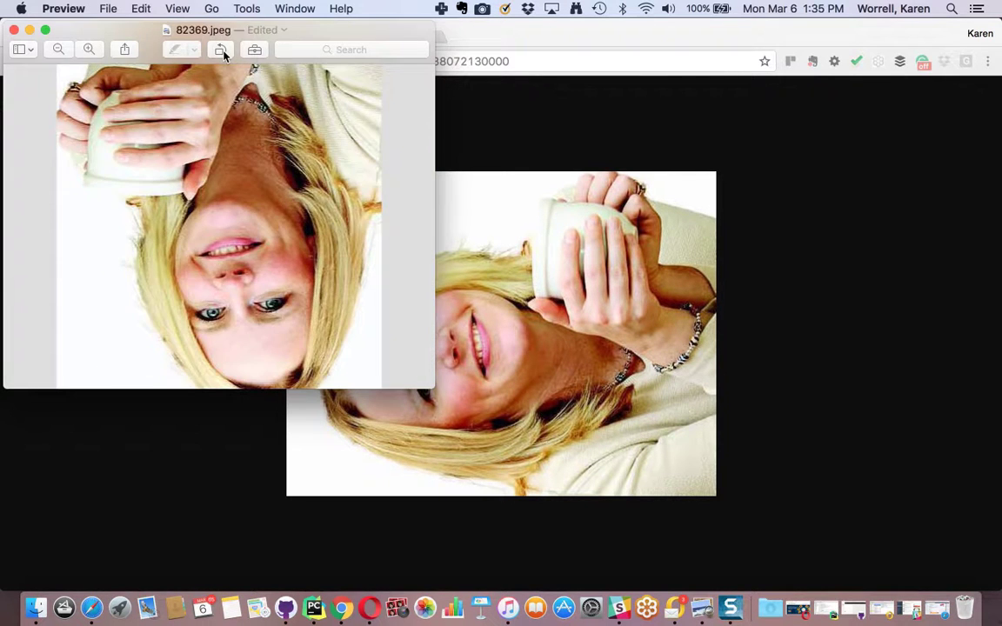
pyautogui.click(220, 50)
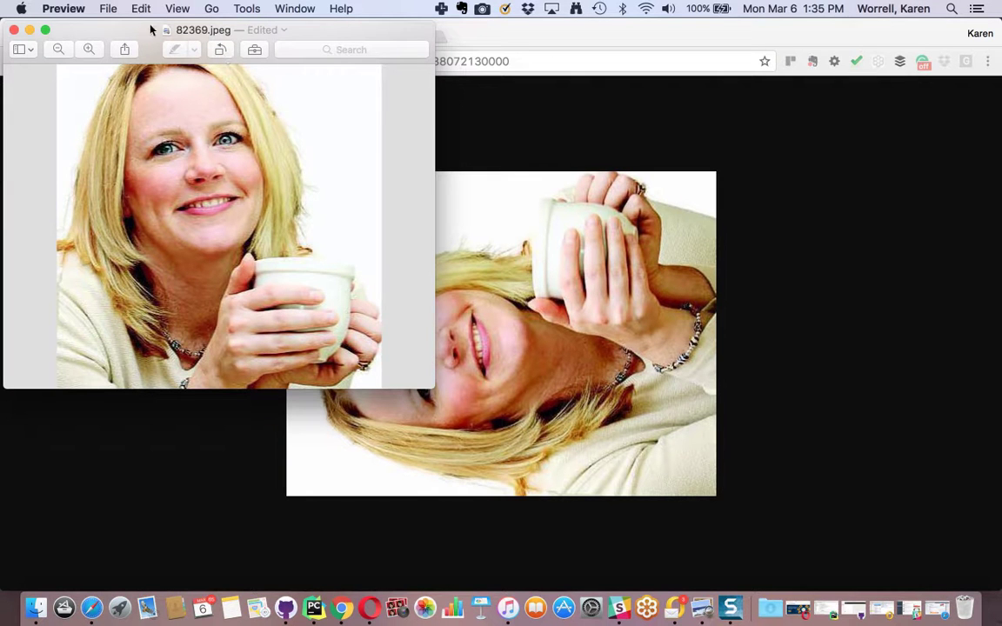
pyautogui.moveTo(252, 14)
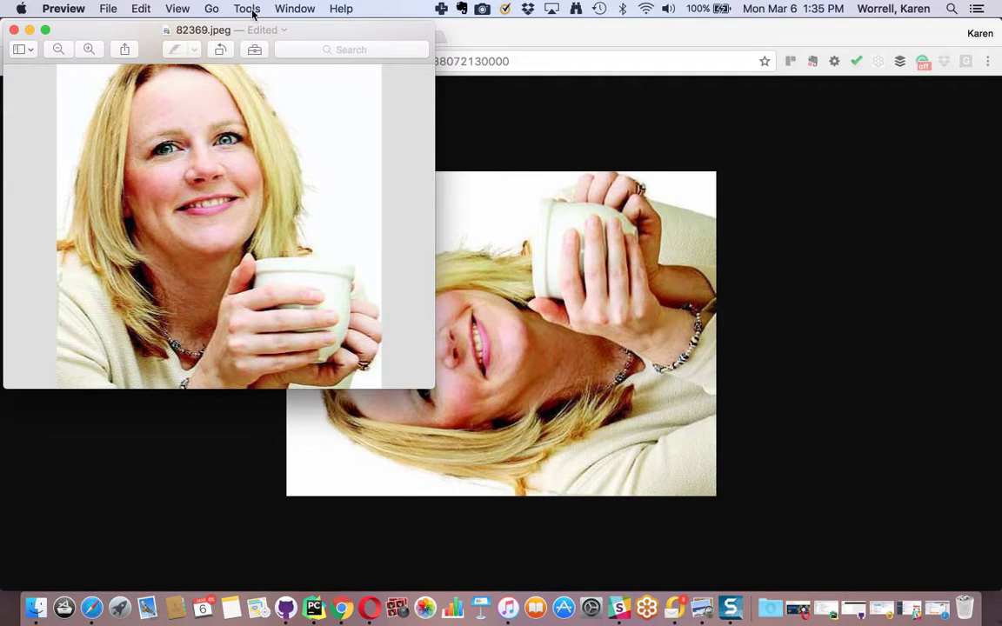
pyautogui.click(247, 9)
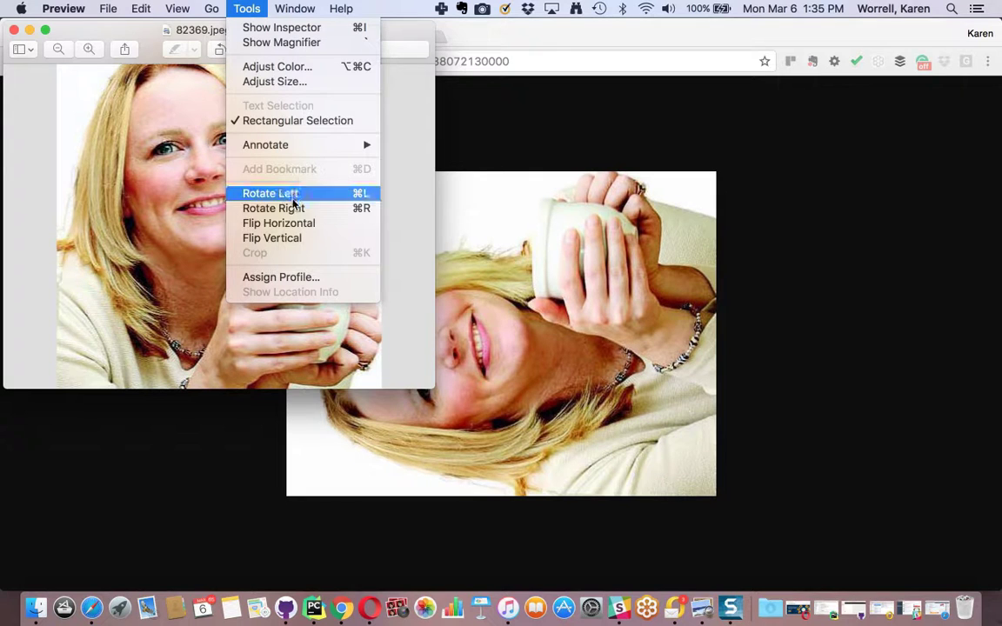
pyautogui.moveTo(90, 128)
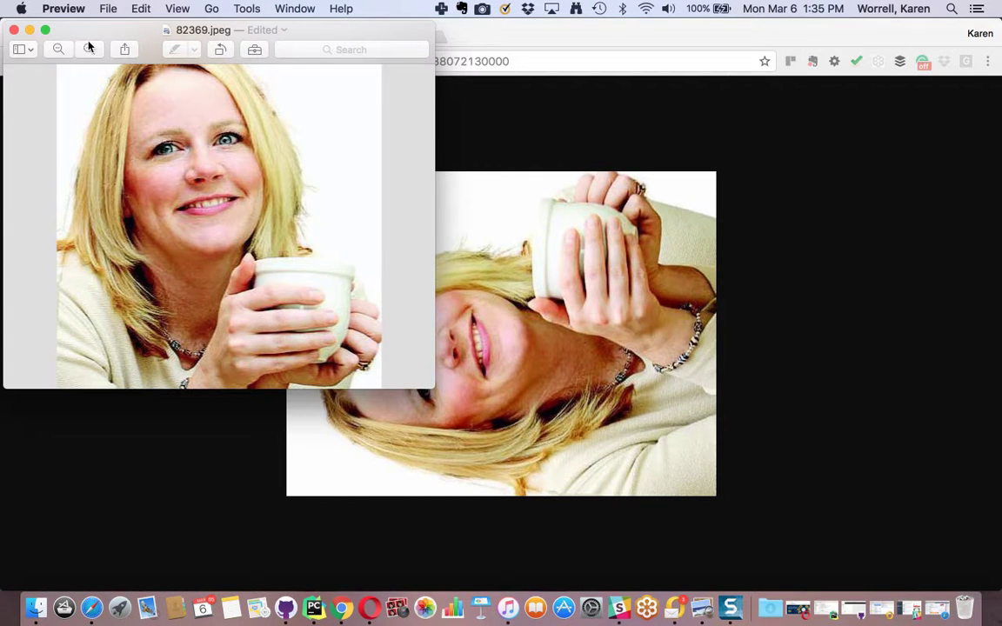
# Save the rotated 82369.jpeg and close the Preview window.
pyautogui.click(108, 8)
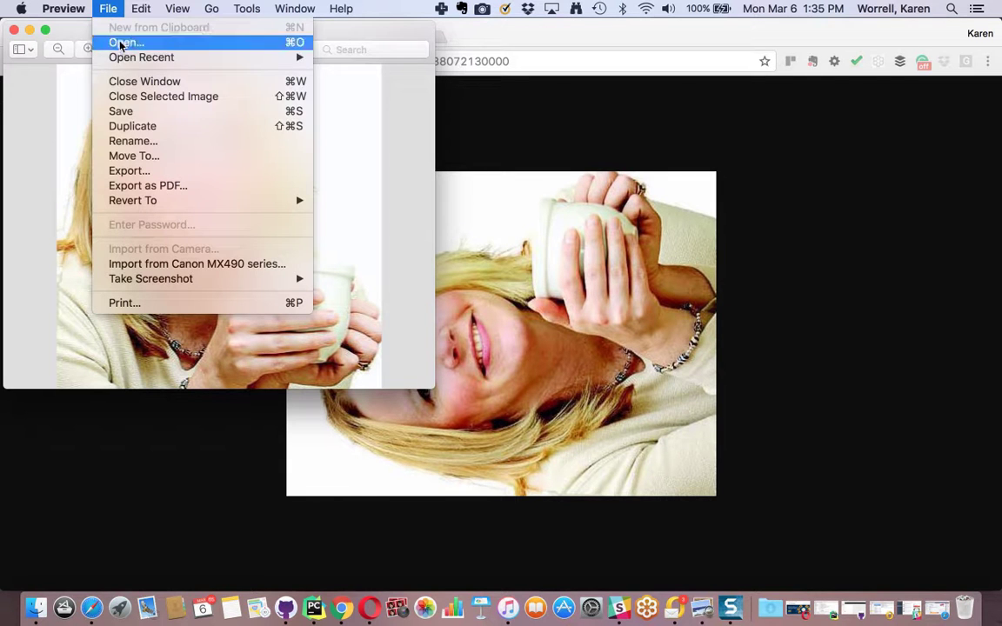
pyautogui.click(126, 43)
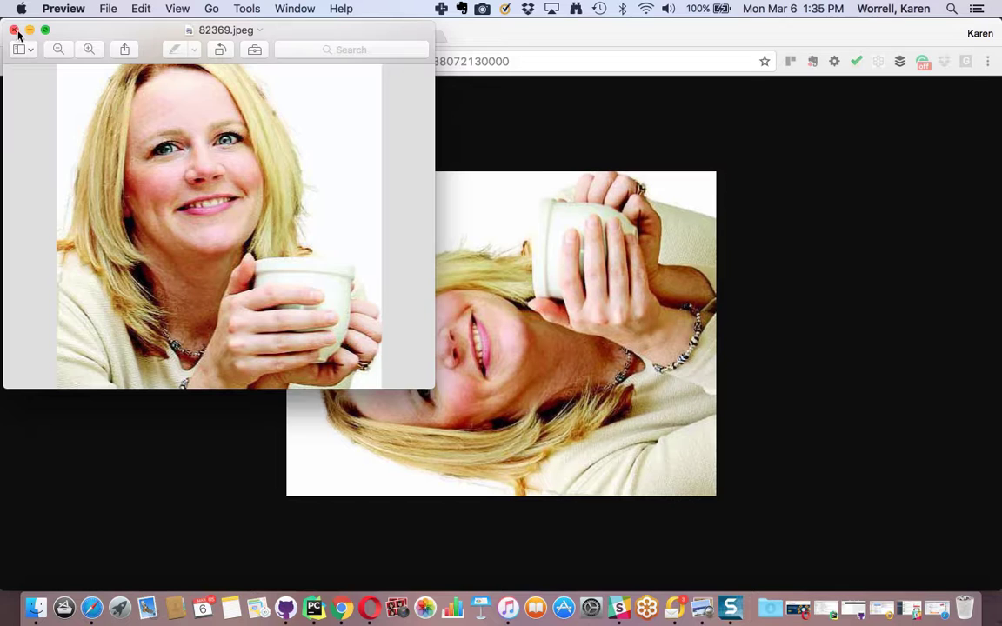
pyautogui.click(14, 31)
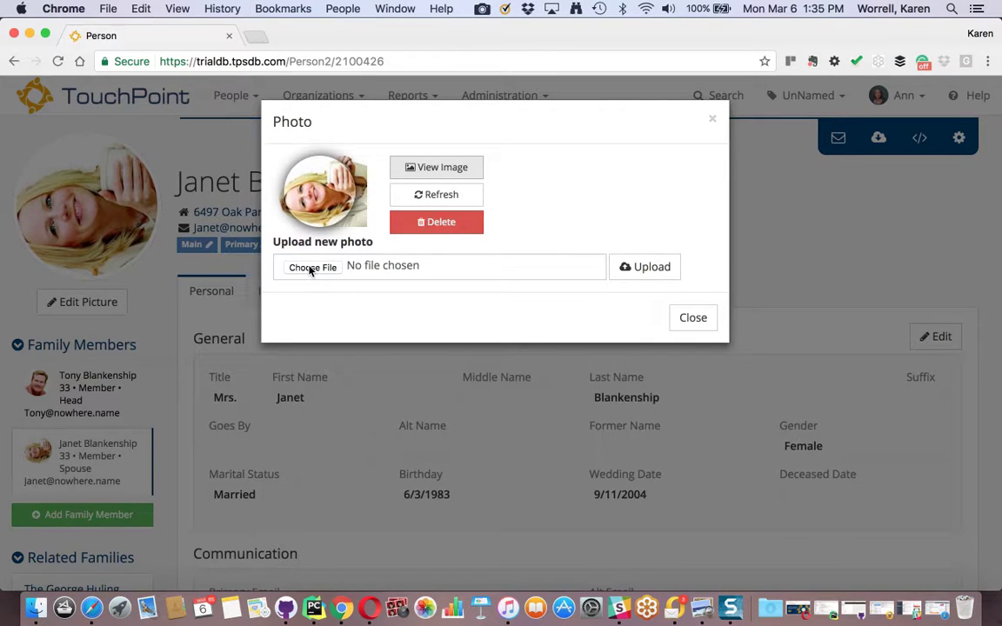
# Choose the rotated 82369.jpeg from Downloads as the photo to upload.
pyautogui.click(312, 267)
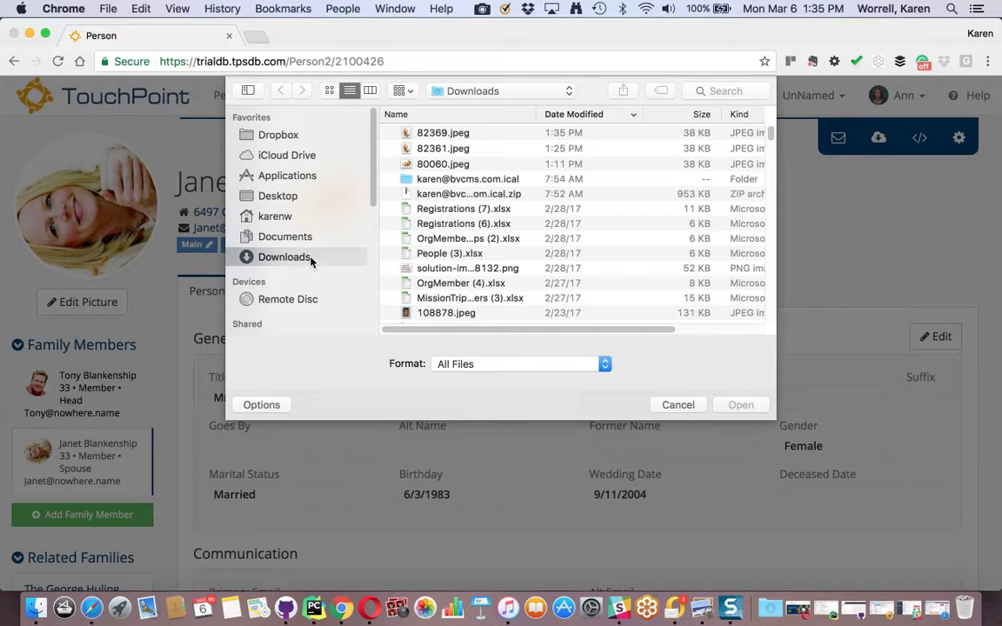
pyautogui.moveTo(299, 263)
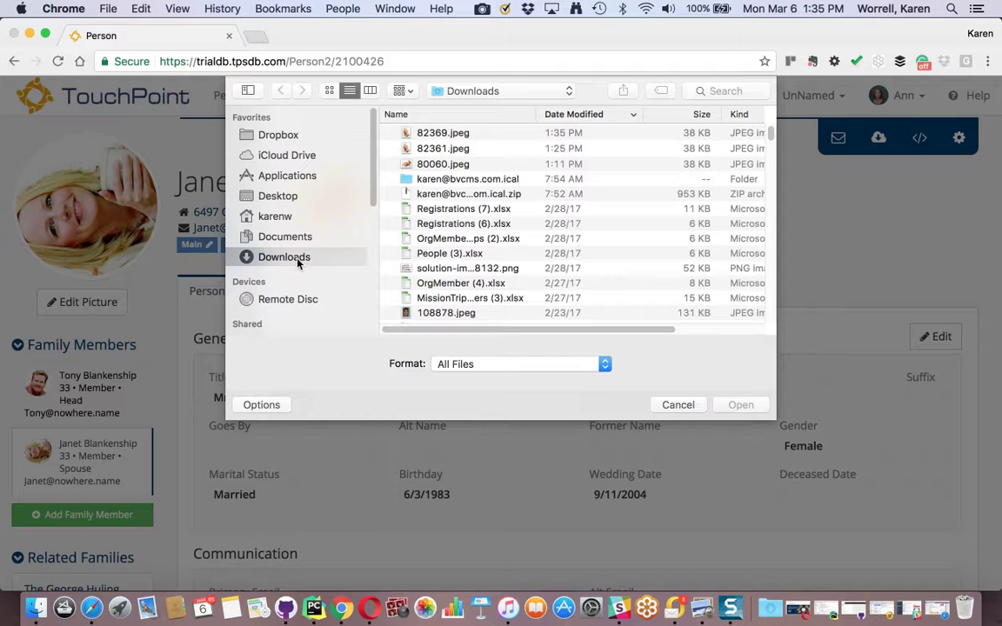
pyautogui.moveTo(288, 256)
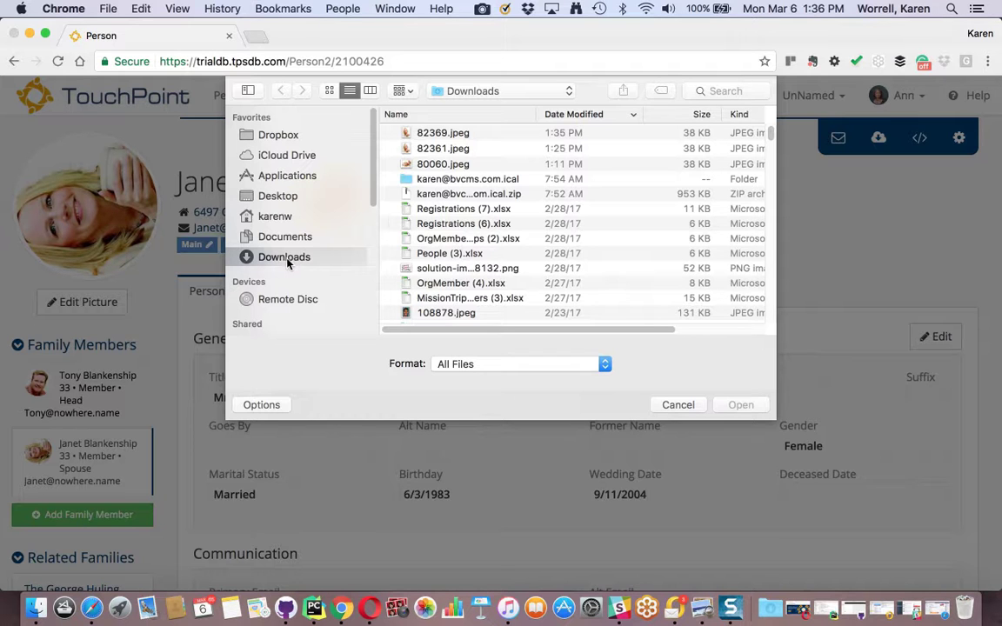
pyautogui.click(443, 133)
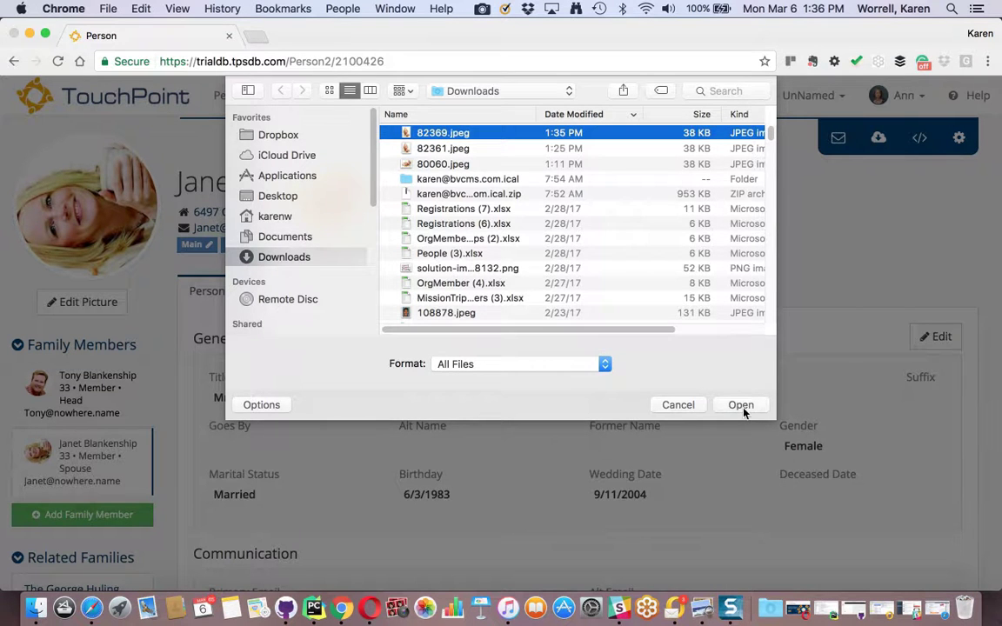
pyautogui.click(740, 405)
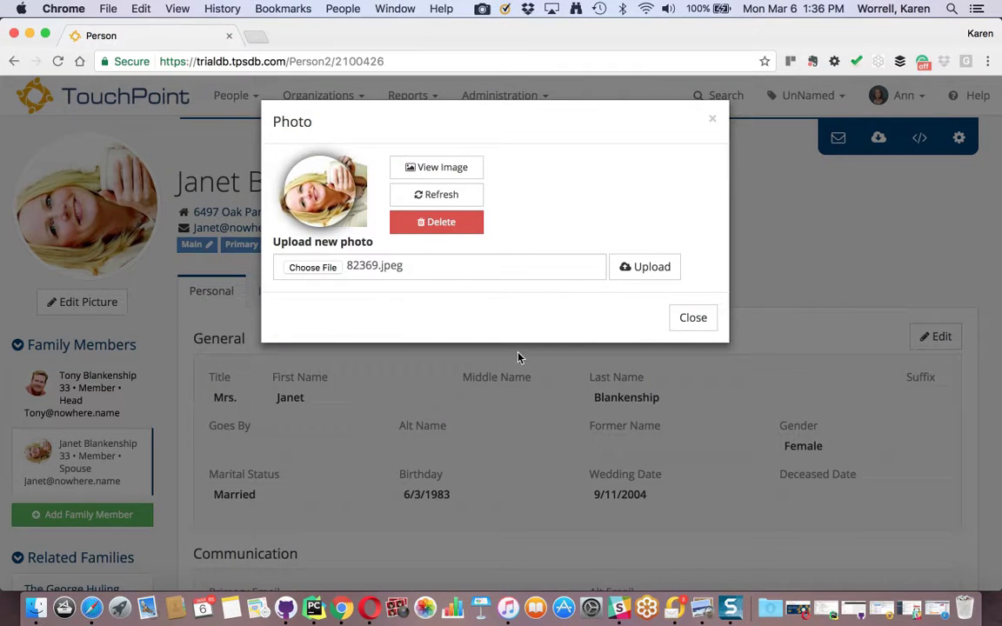
pyautogui.moveTo(366, 280)
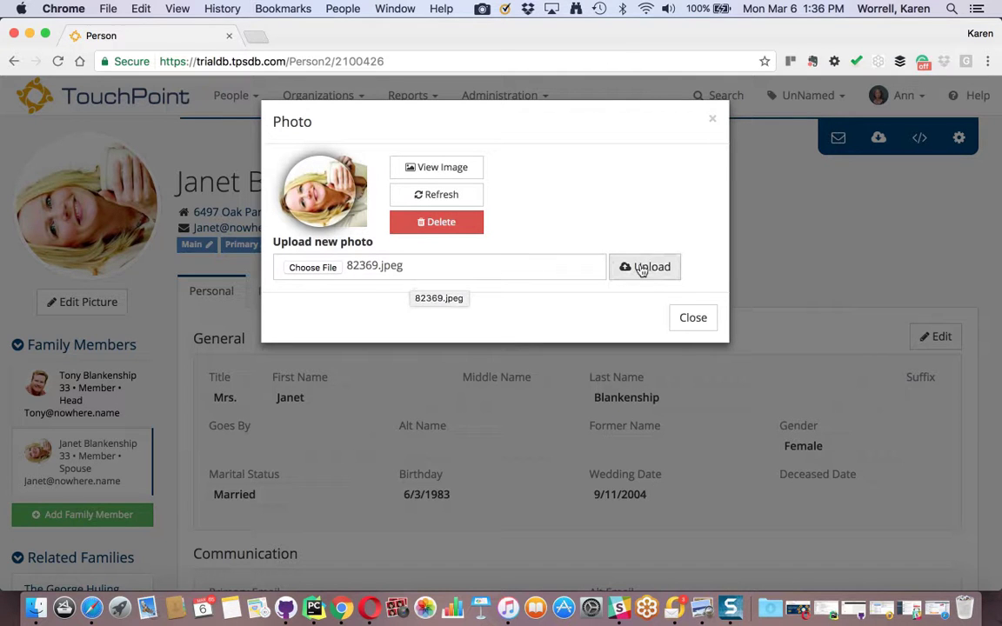
pyautogui.click(646, 267)
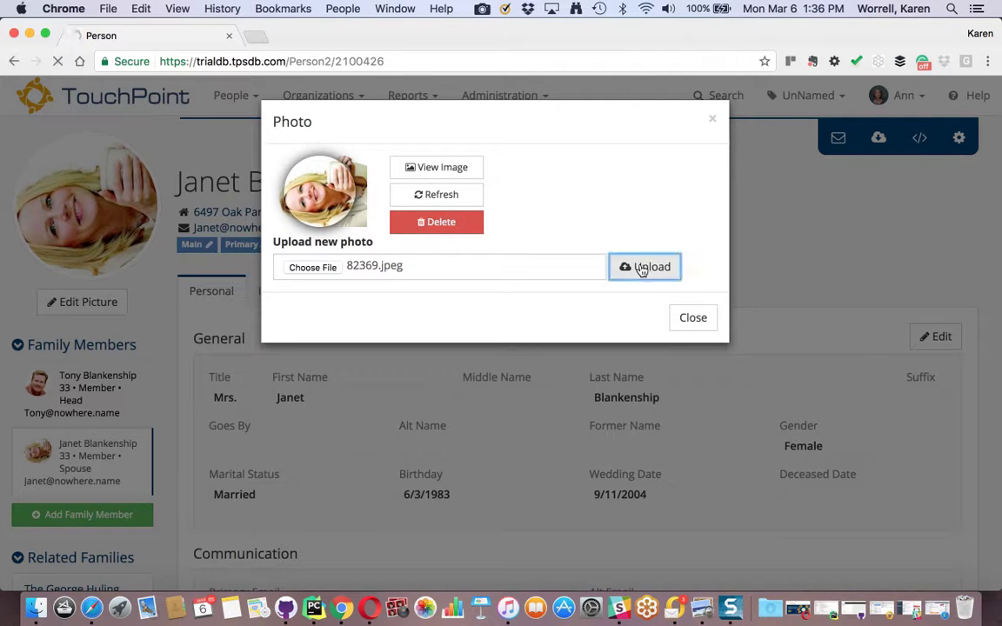
pyautogui.click(644, 267)
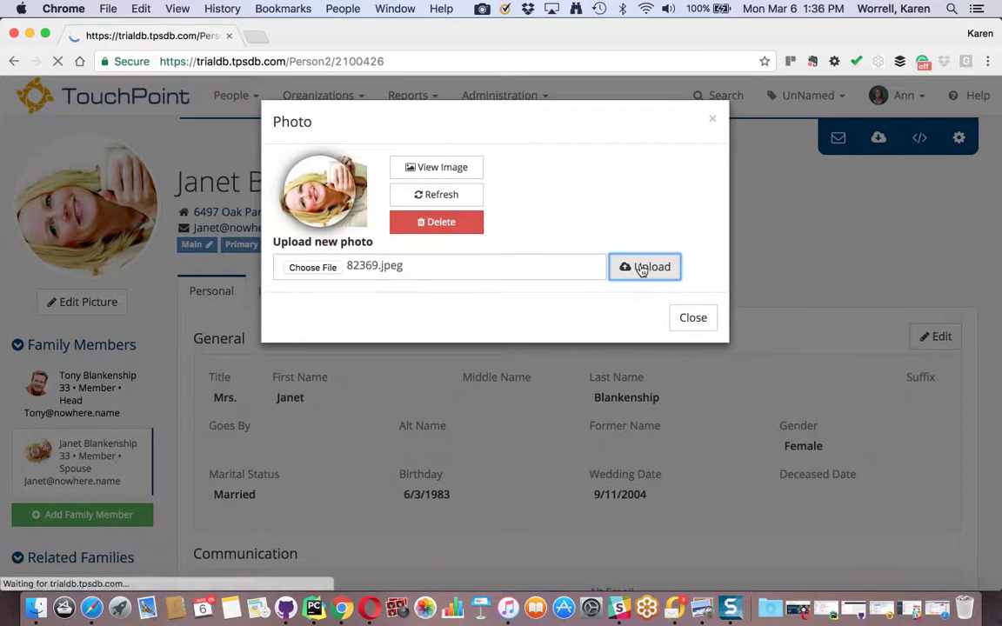
pyautogui.click(645, 267)
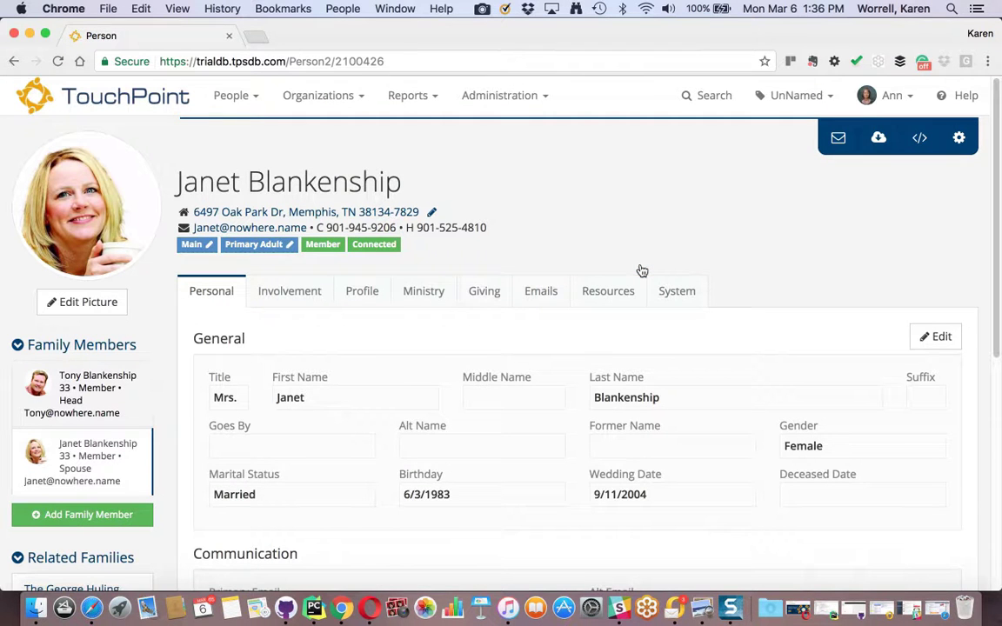
pyautogui.moveTo(380, 335)
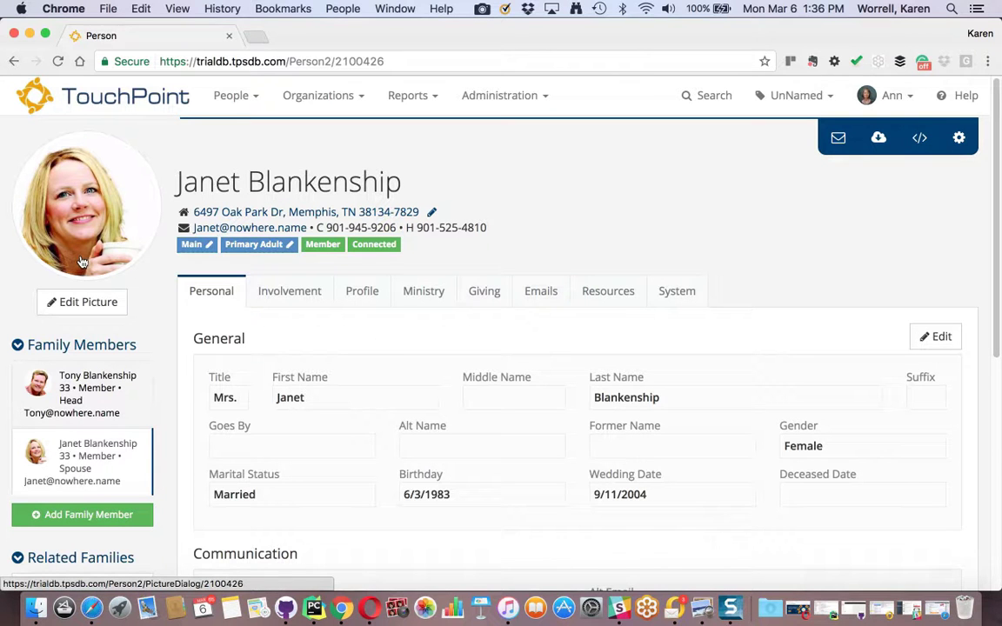
pyautogui.moveTo(82, 261)
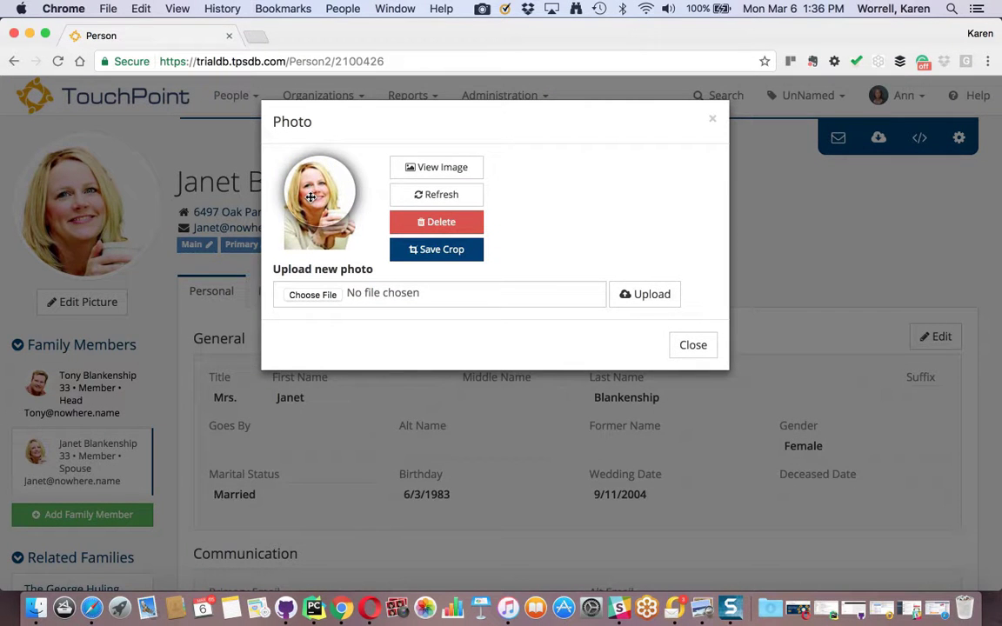
# Click Save Crop for the upright portrait in the Photo dialog.
pyautogui.click(435, 250)
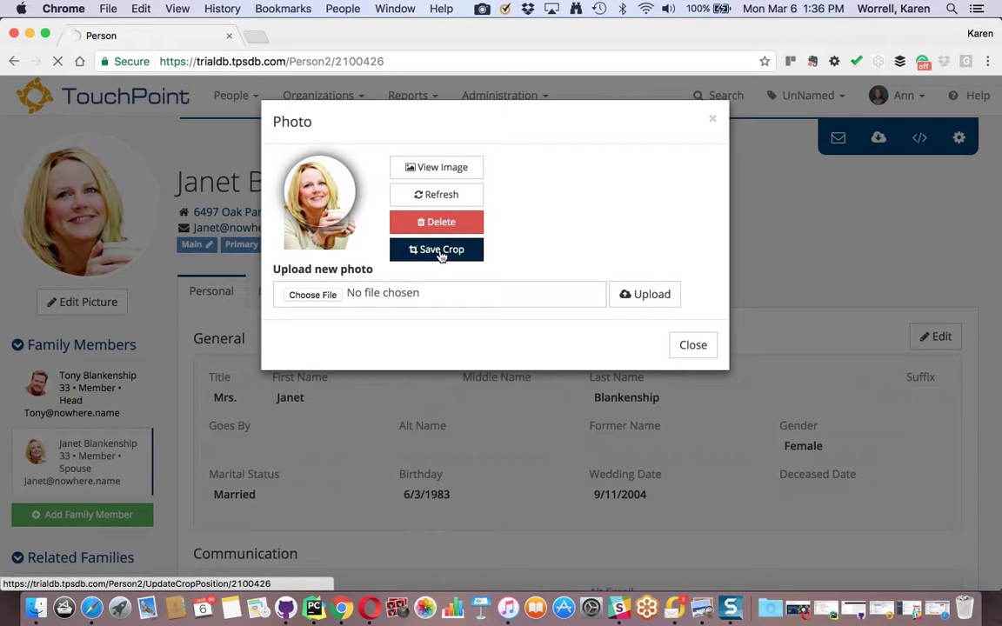